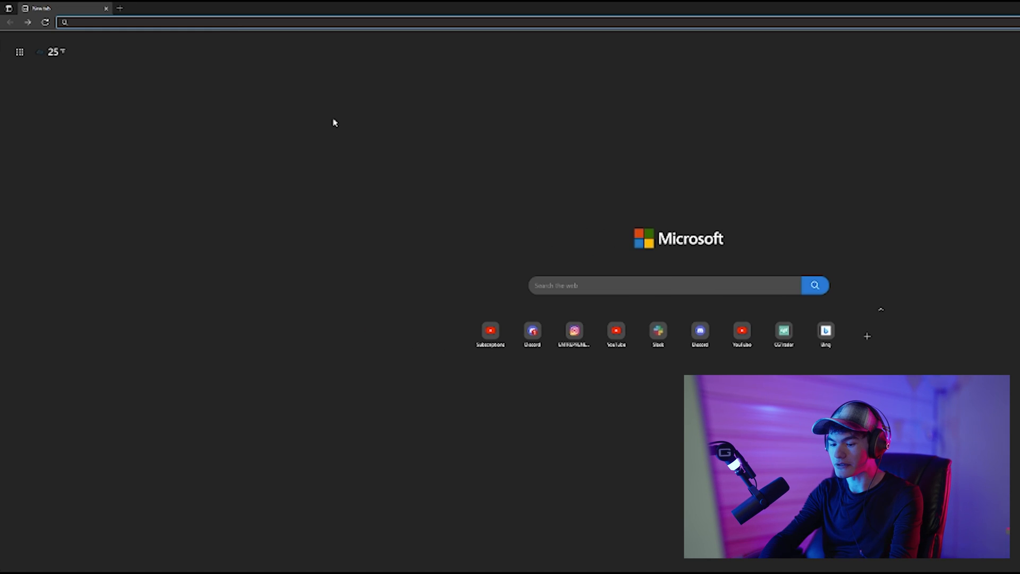
- Search 'metamask', visit metamask.io, and reach its Chrome Web Store extension page
text(metamask)
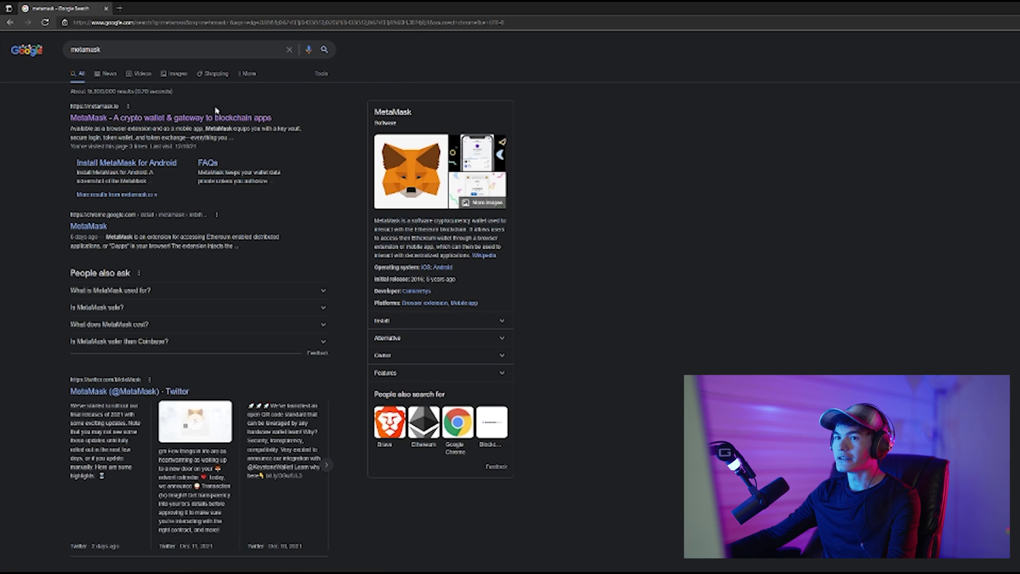
click(170, 118)
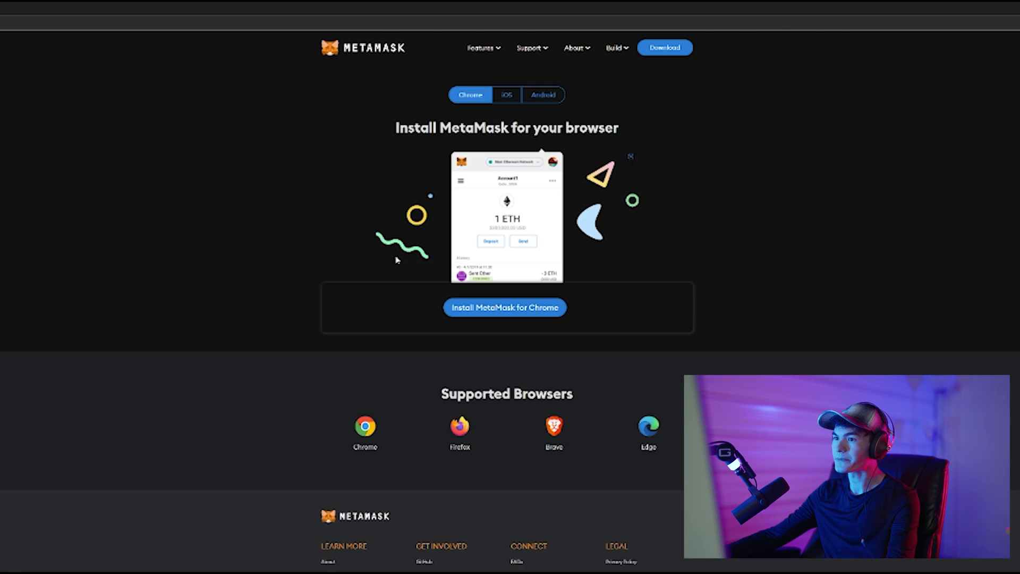
click(504, 307)
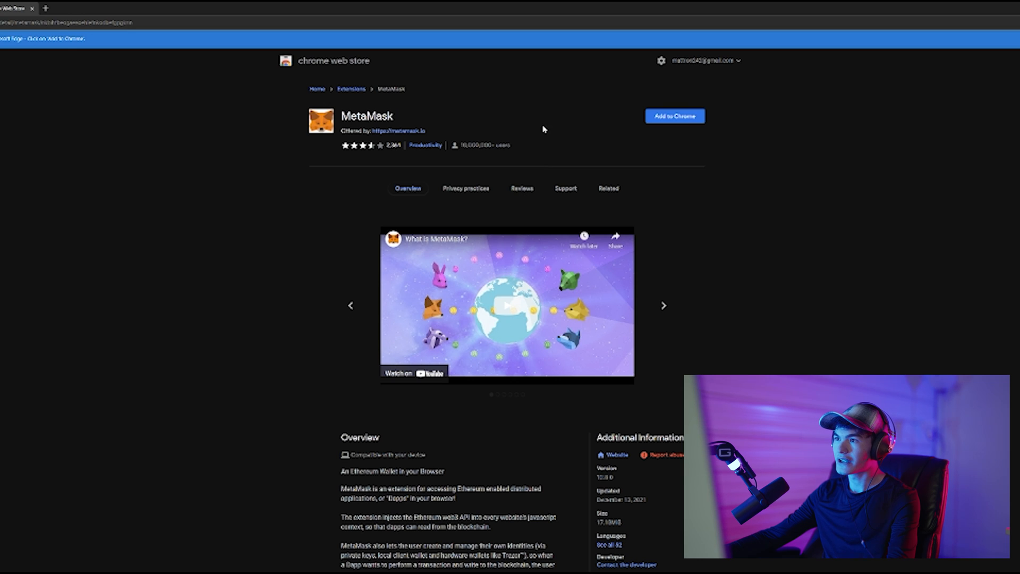
- Add the MetaMask extension to Edge and launch it from the toolbar
click(675, 116)
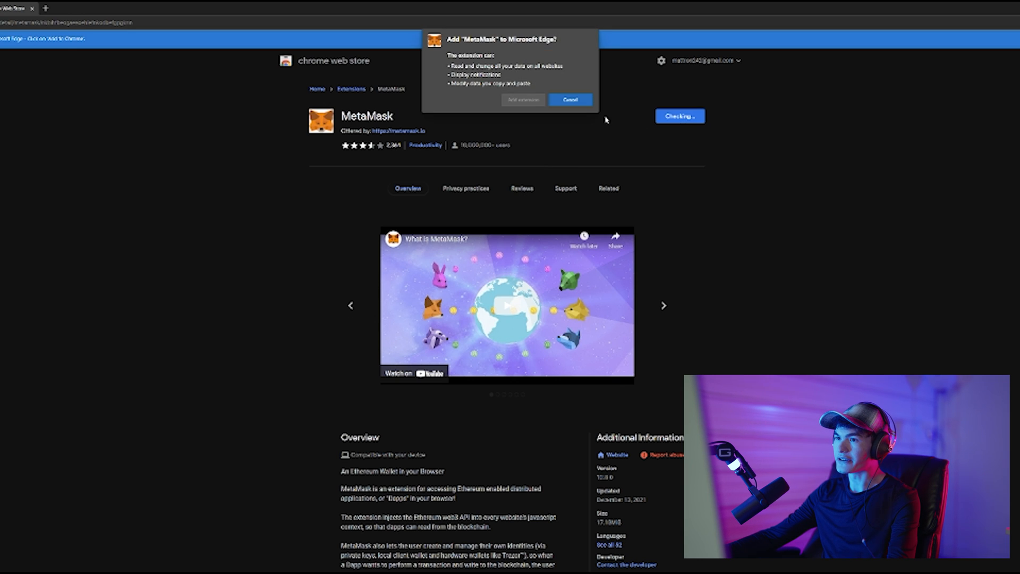
click(569, 99)
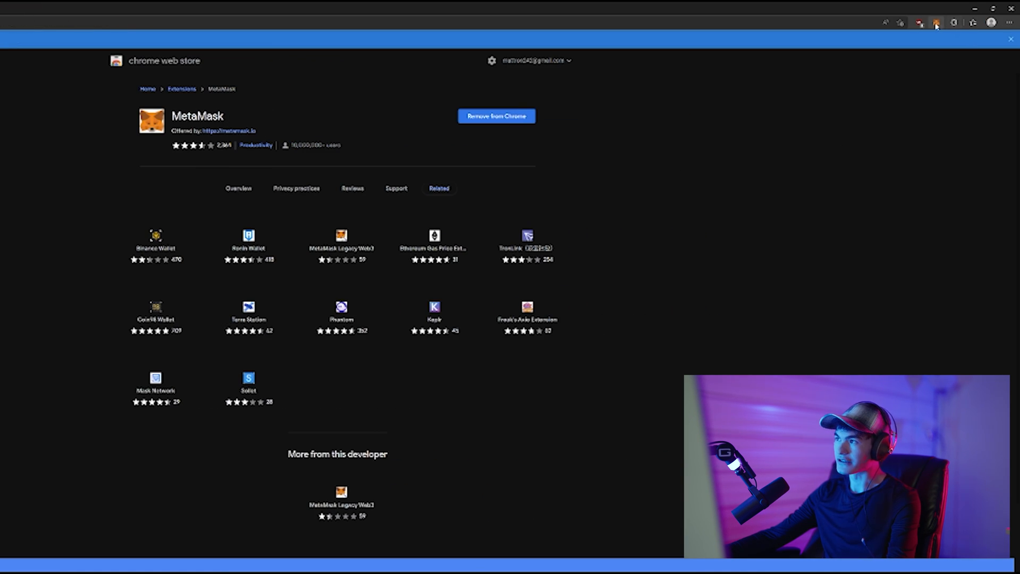
click(935, 22)
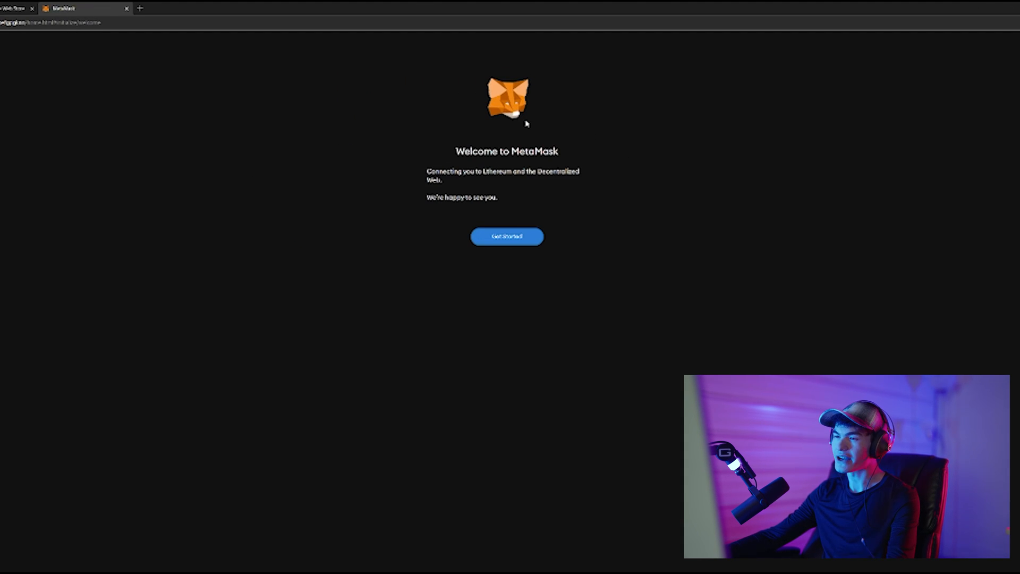
- Begin MetaMask setup with a new wallet and agree to share usage data
click(507, 236)
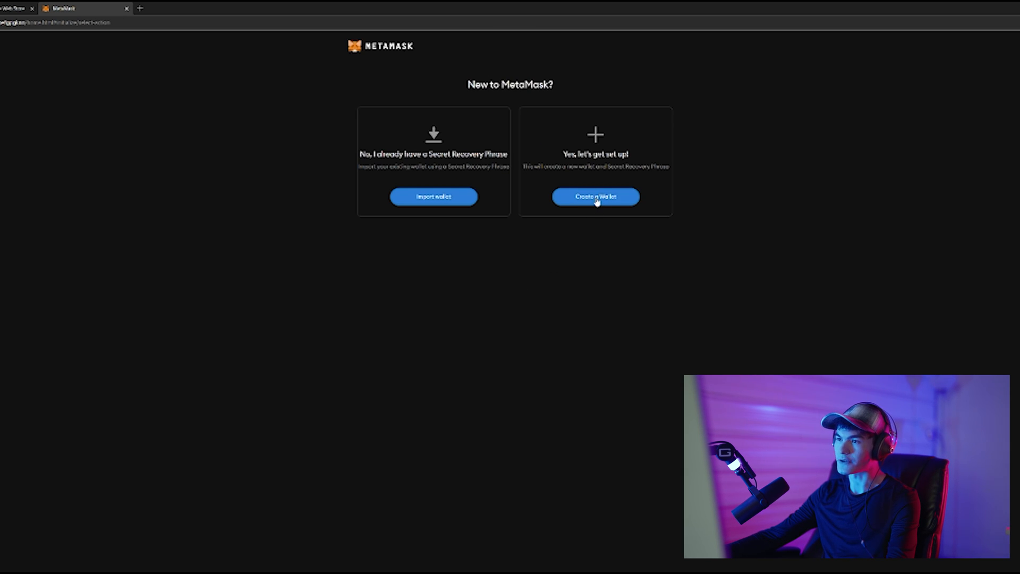
click(594, 196)
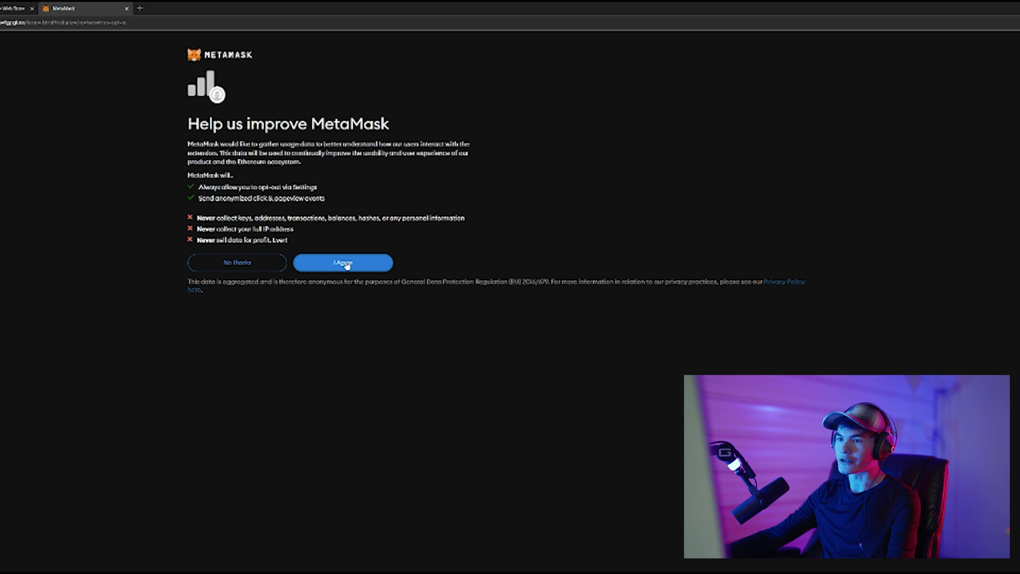
click(342, 263)
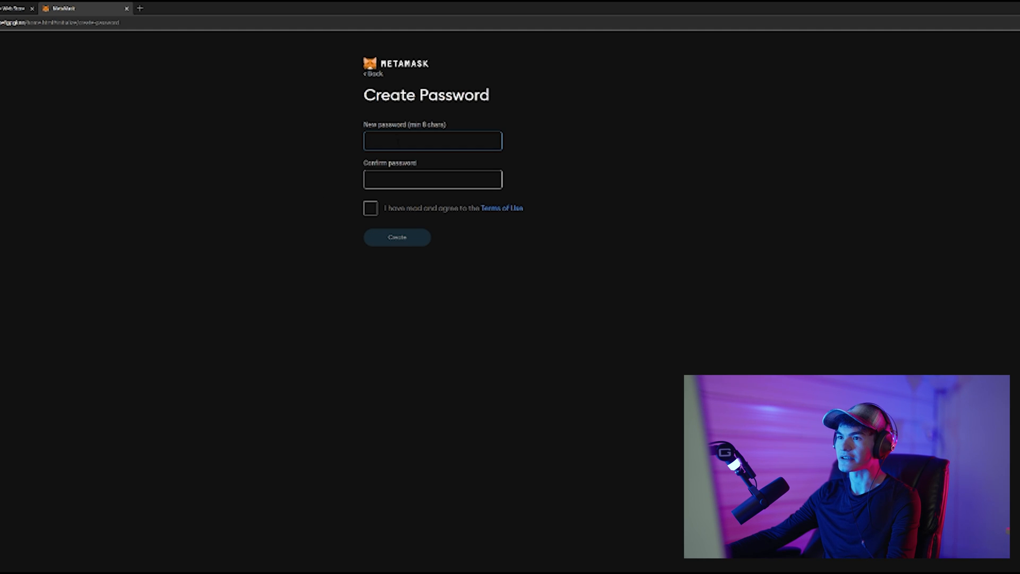
click(432, 141)
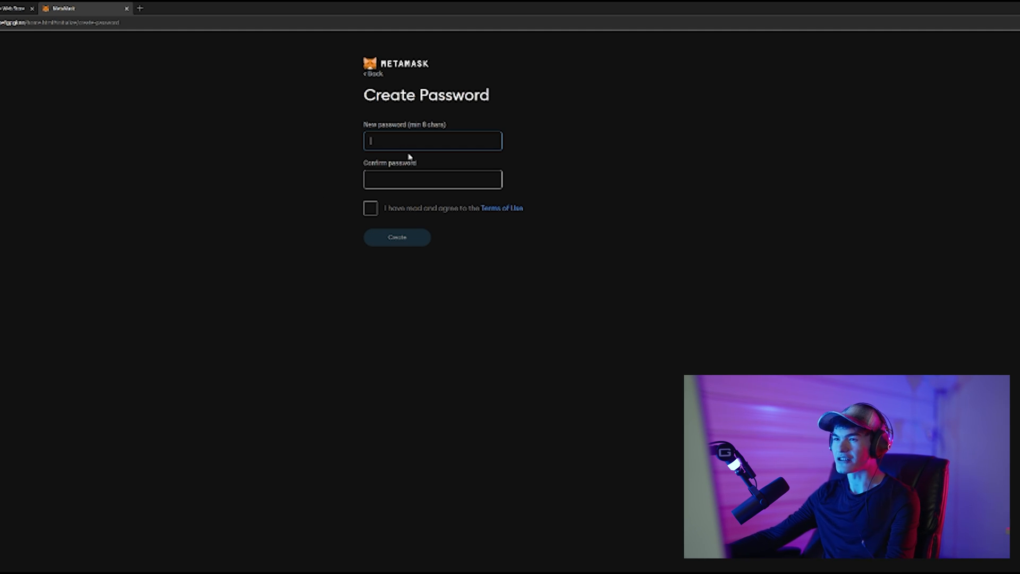
text(password)
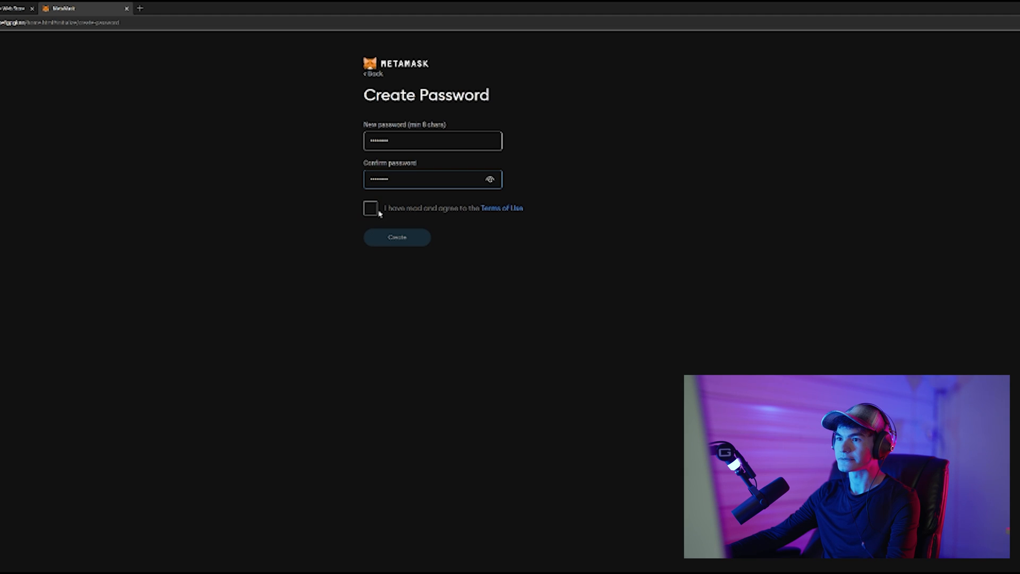
click(370, 208)
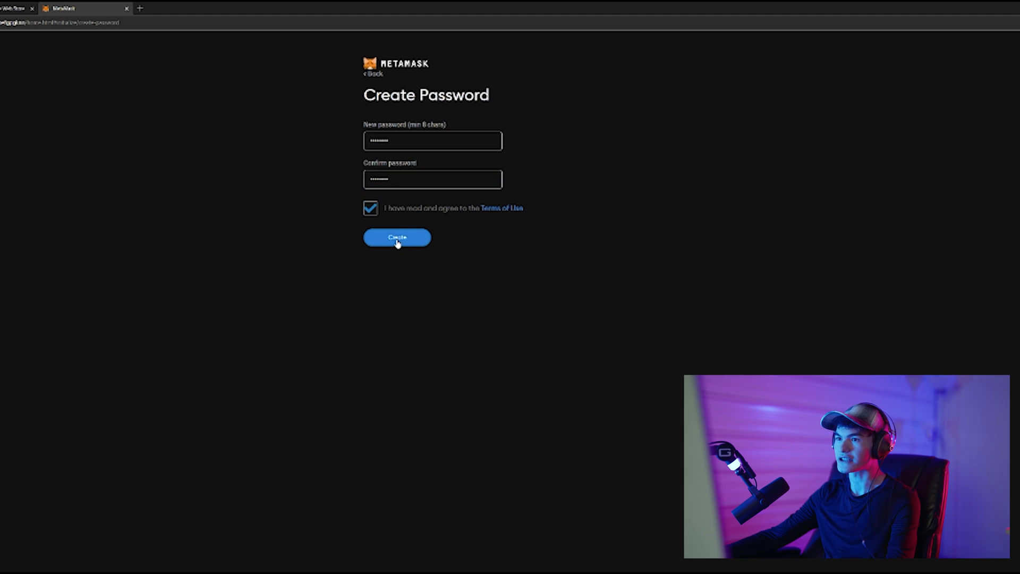
click(397, 237)
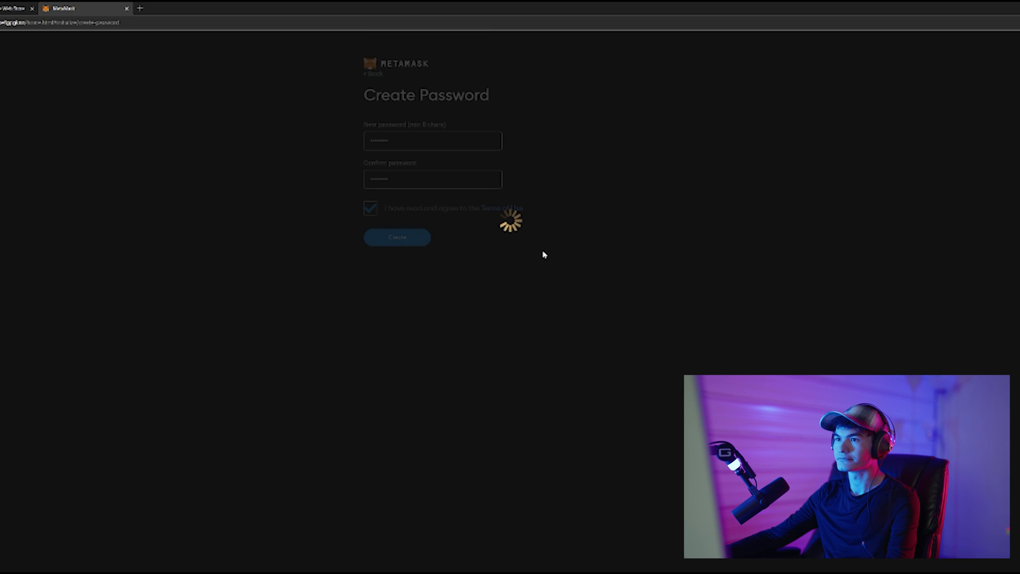
- Continue past the wallet security video to the Secret Recovery Phrase screen
click(397, 237)
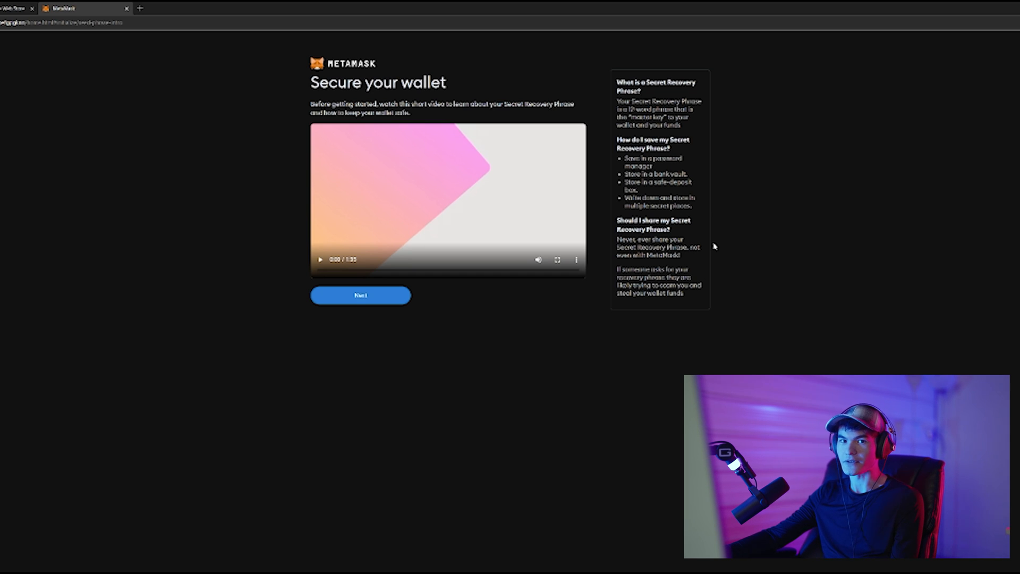
mouse_move(372, 289)
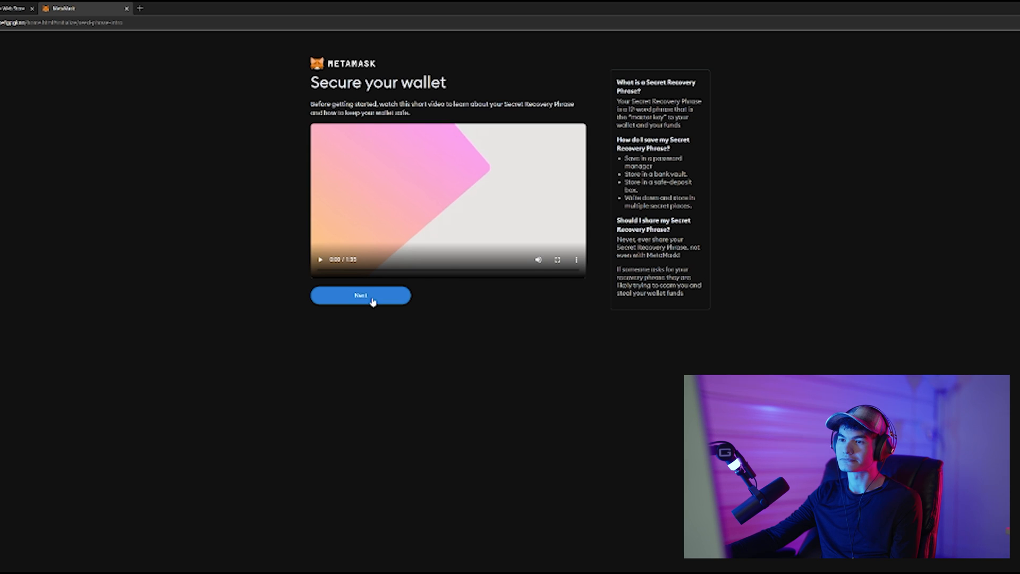
click(360, 295)
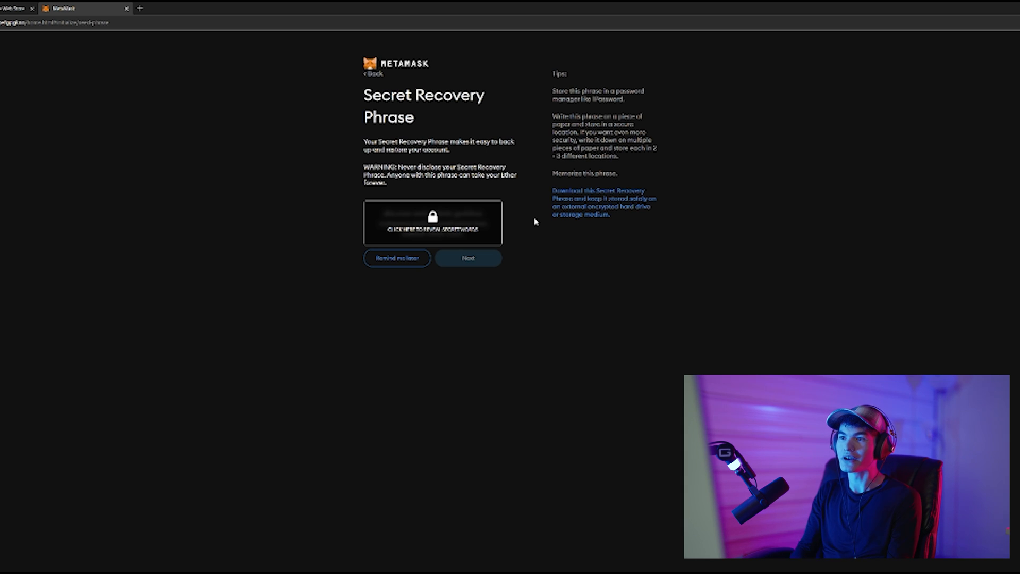
mouse_move(441, 218)
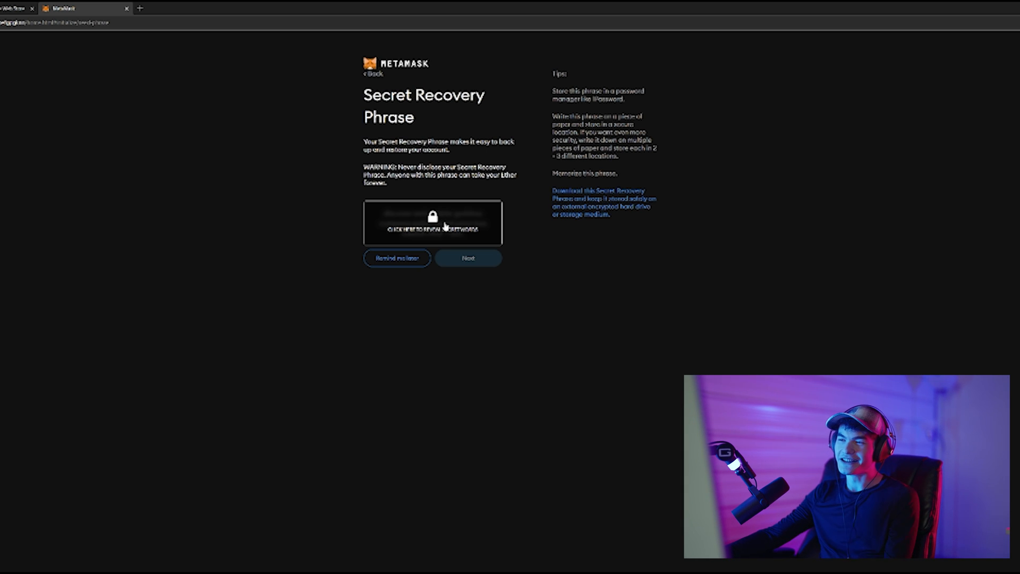
mouse_move(400, 264)
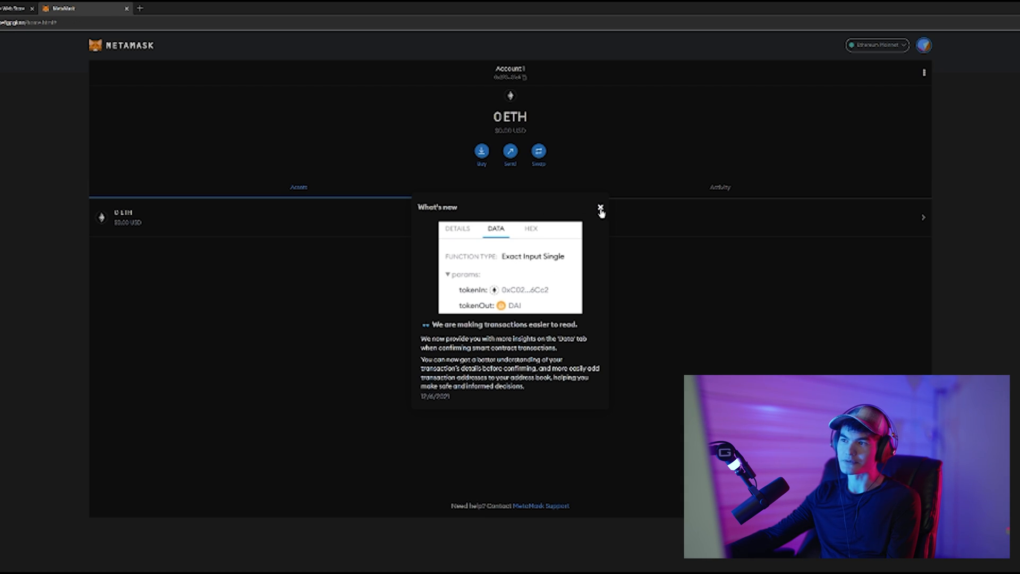
- Dismiss What's new and rename Account 1 to 'name name'
click(599, 208)
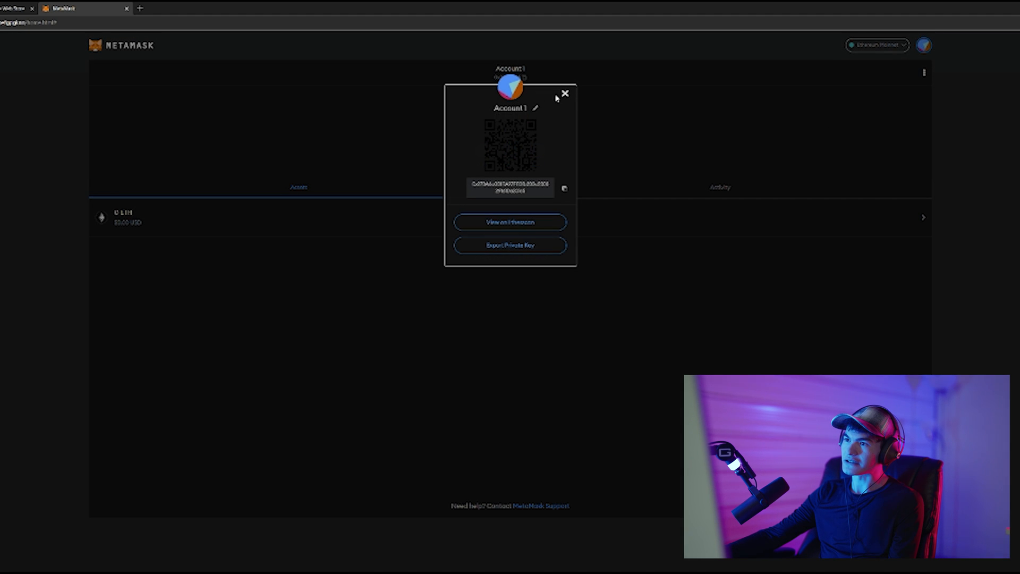
click(533, 107)
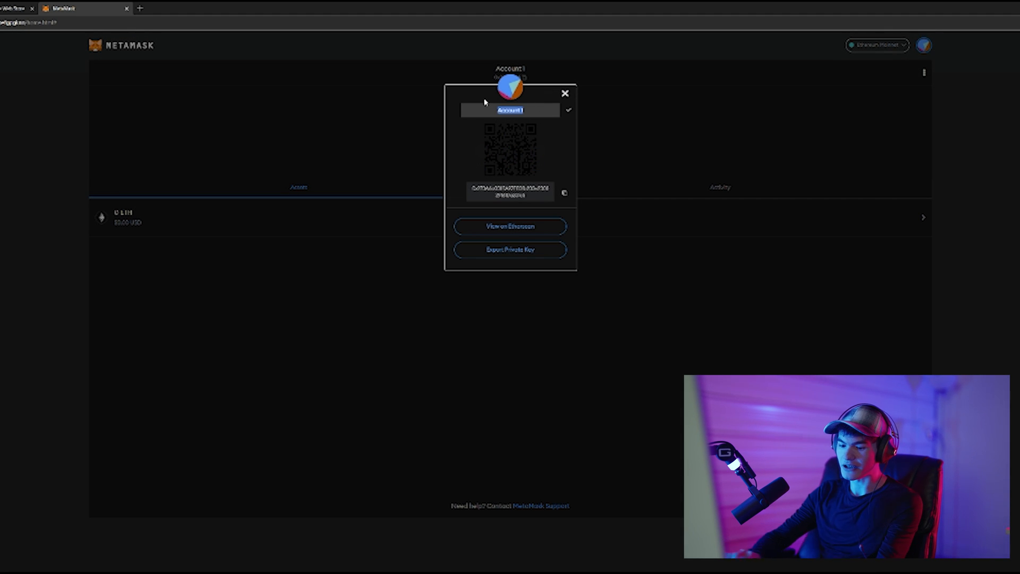
text(name namerson)
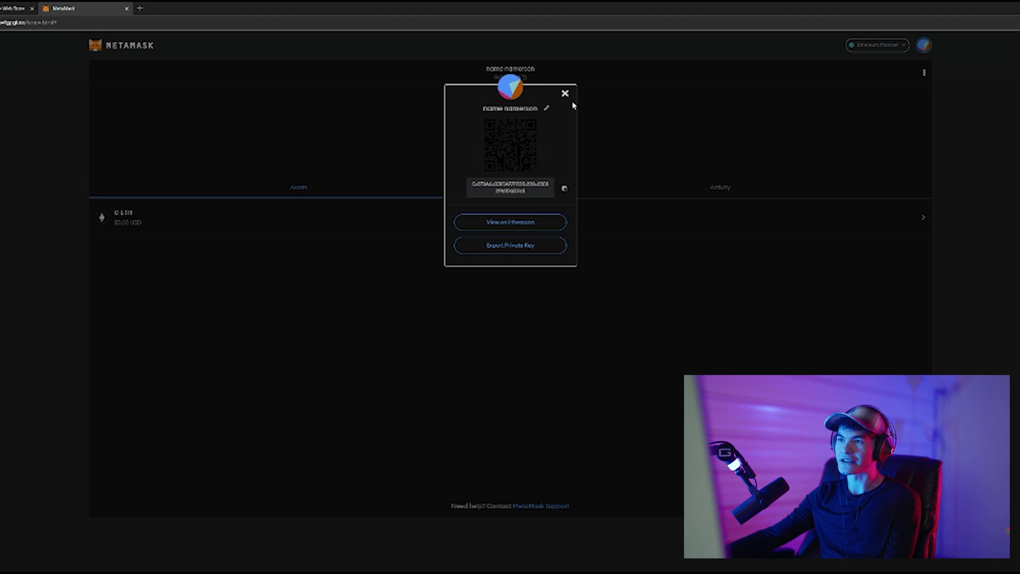
click(565, 93)
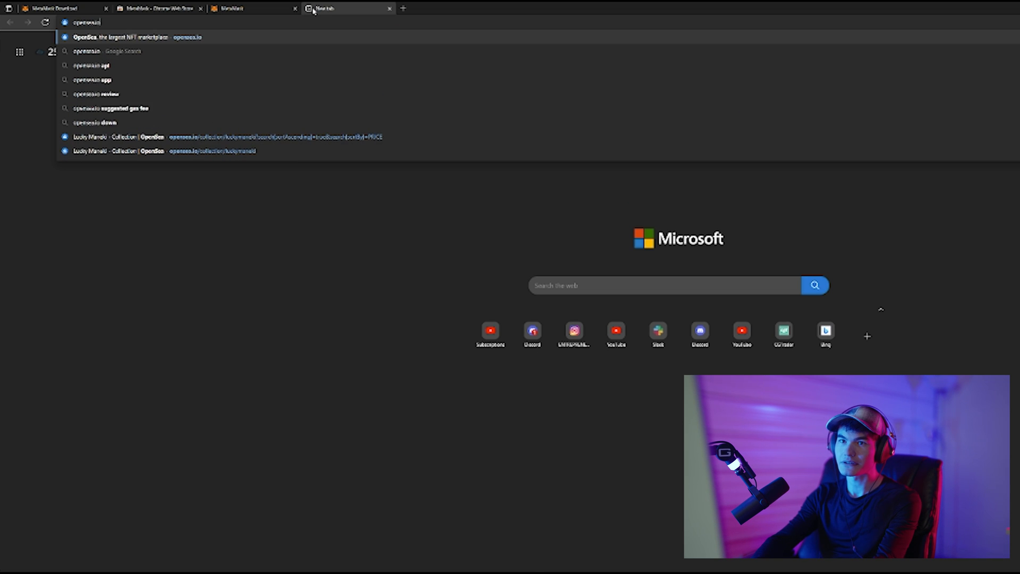
- Open OpenSea's profile page and choose MetaMask as the wallet to connect
click(136, 37)
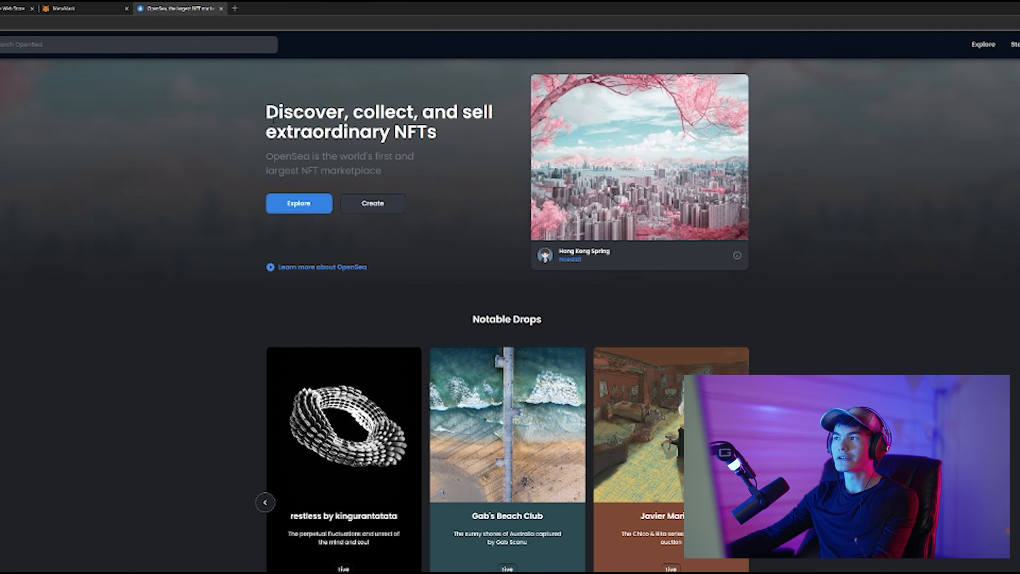
click(974, 44)
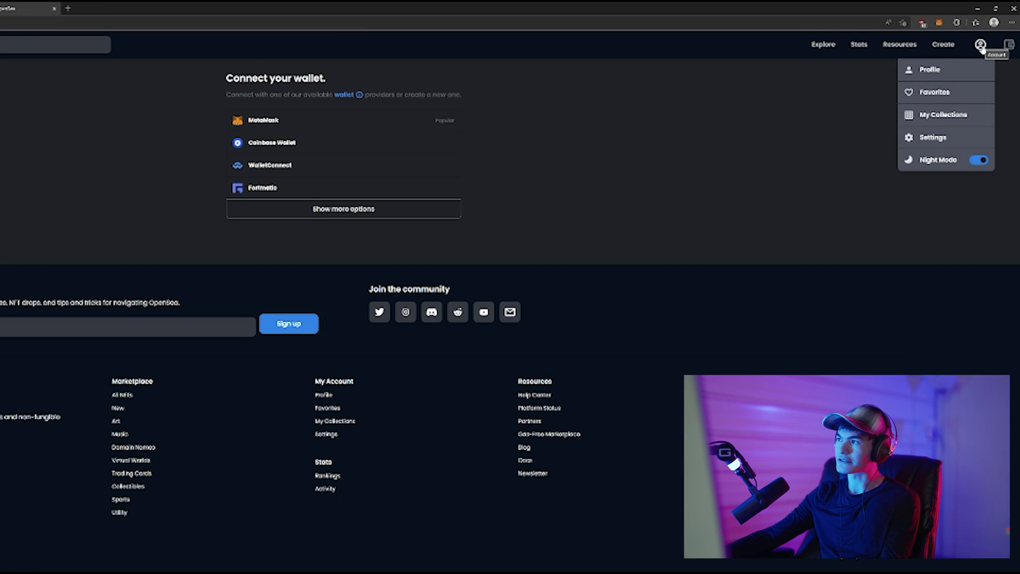
click(638, 152)
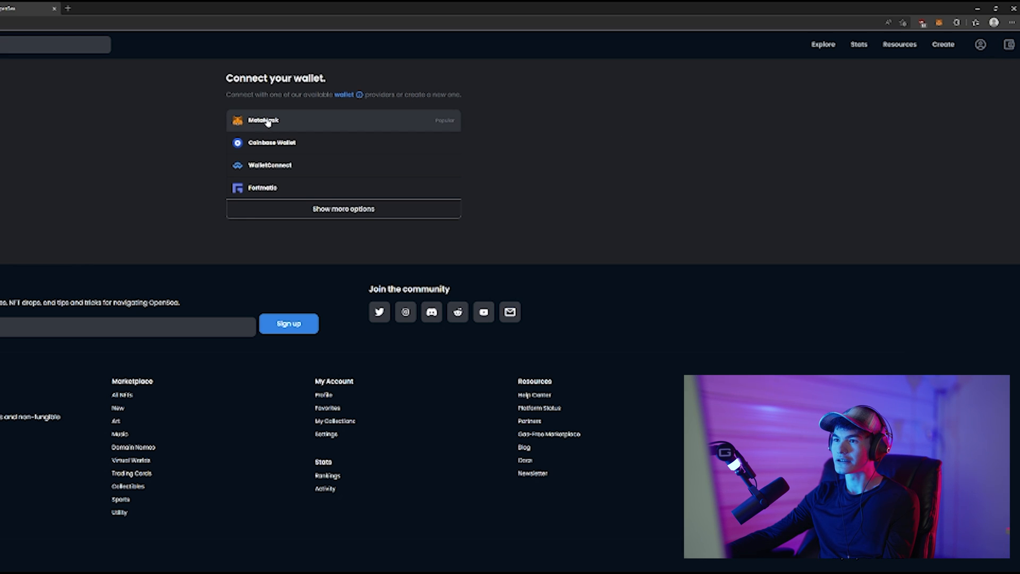
click(263, 121)
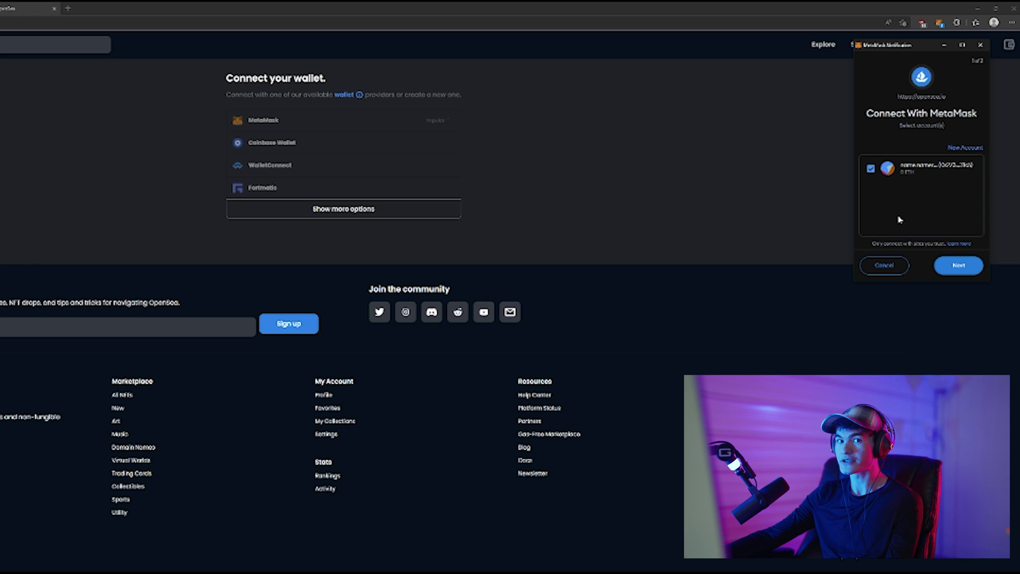
mouse_move(919, 203)
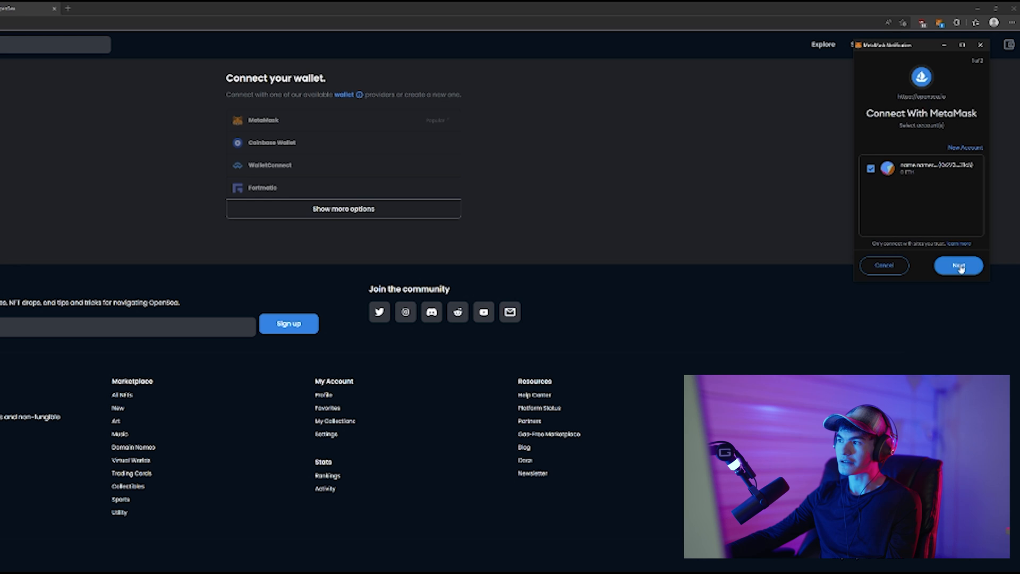
- Approve the MetaMask connection to OpenSea and check the wallet shows 0 ETH
click(957, 266)
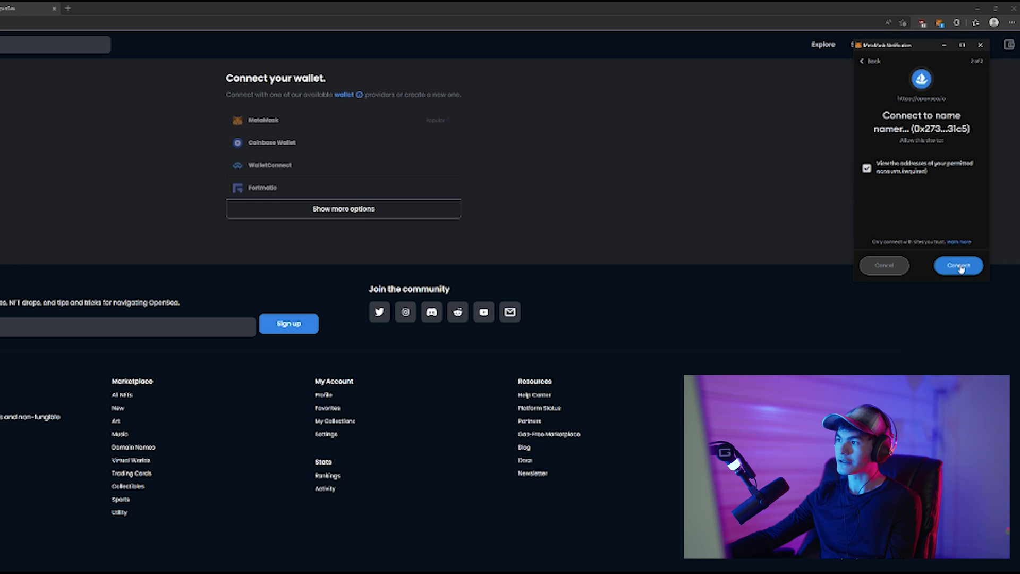
click(957, 264)
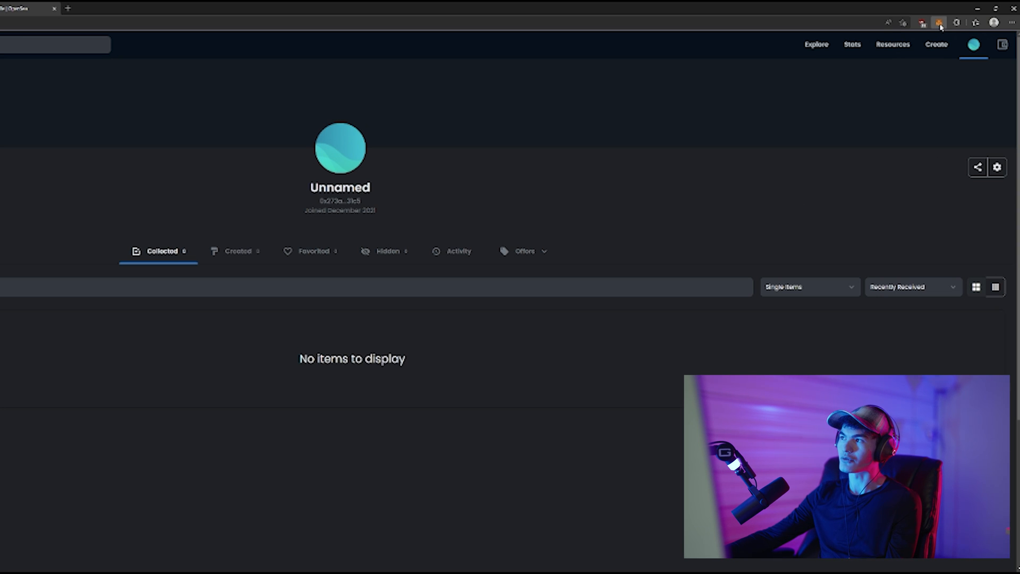
click(939, 22)
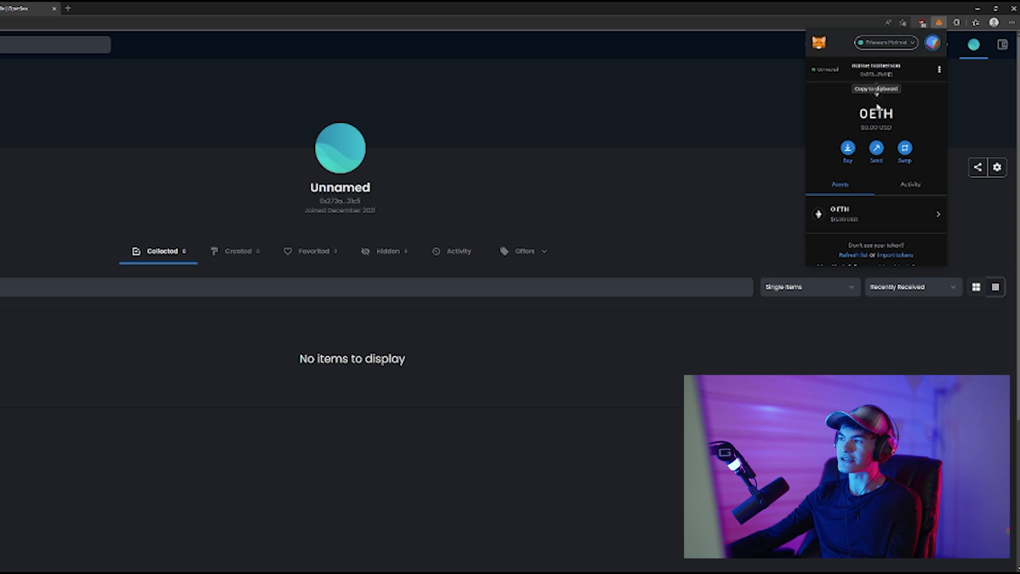